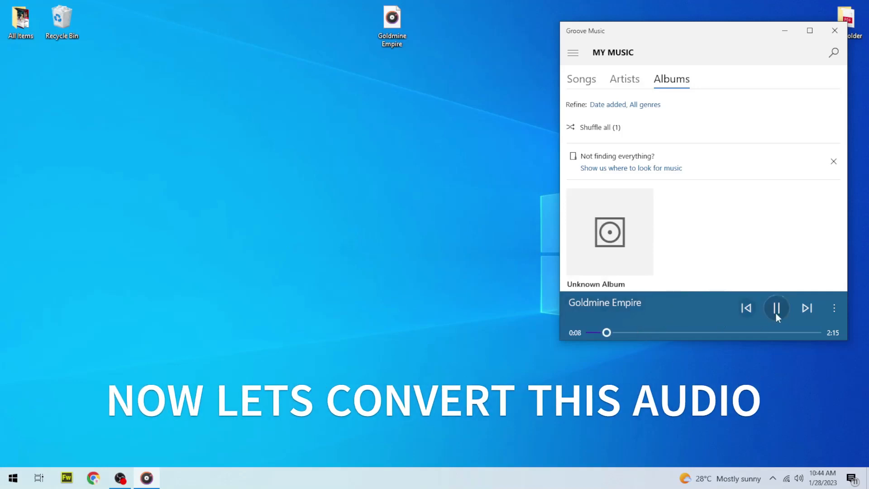
# Step: Pause Goldmine Empire in Groove Music and bring up Chrome from the taskbar
pyautogui.click(776, 308)
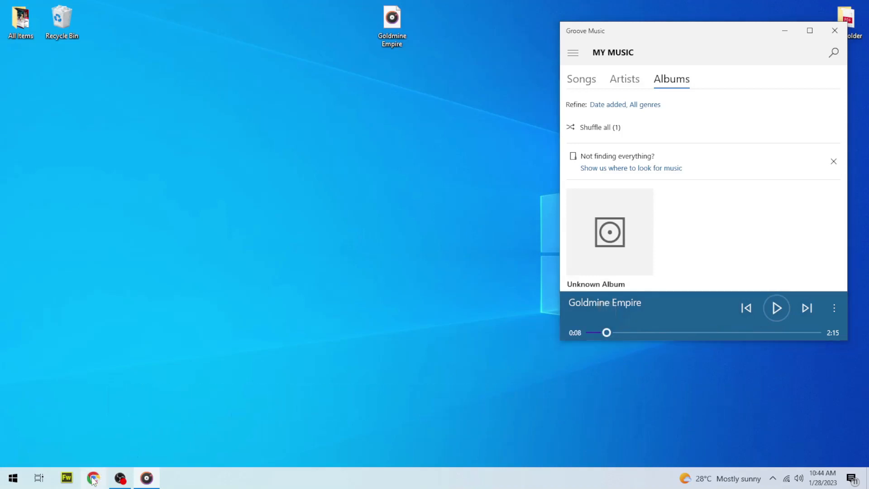
pyautogui.click(93, 477)
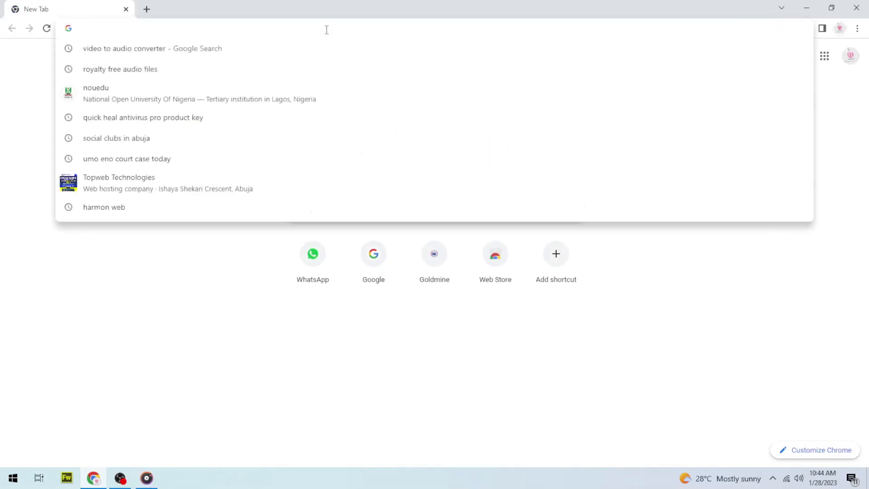
# Step: Go to google.com and open Google Docs from the Google apps grid
pyautogui.write('google.com')
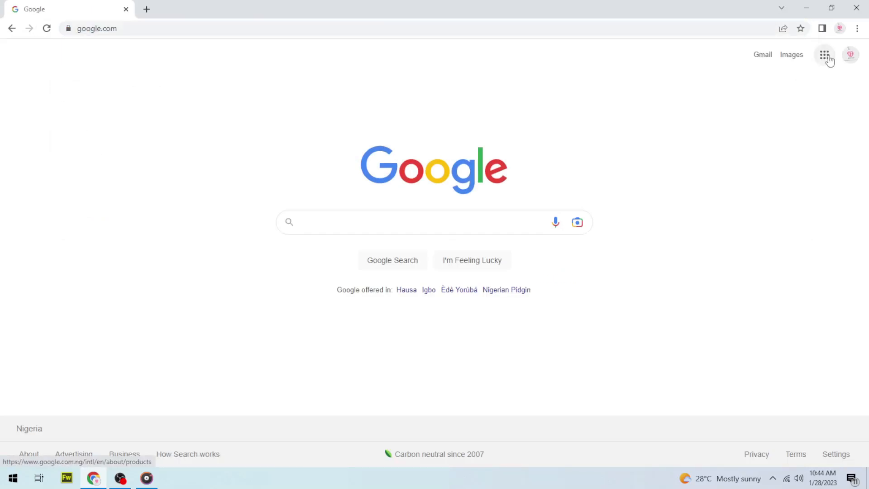
pyautogui.click(824, 54)
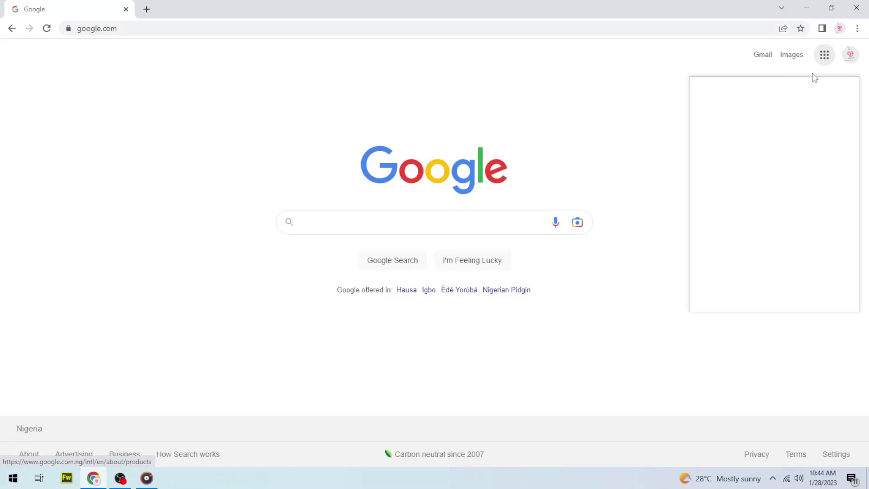
pyautogui.click(824, 54)
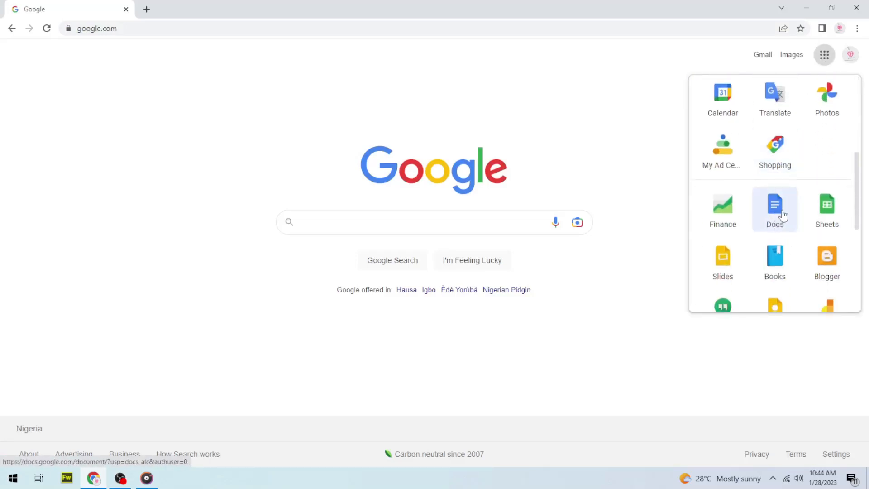
pyautogui.click(774, 208)
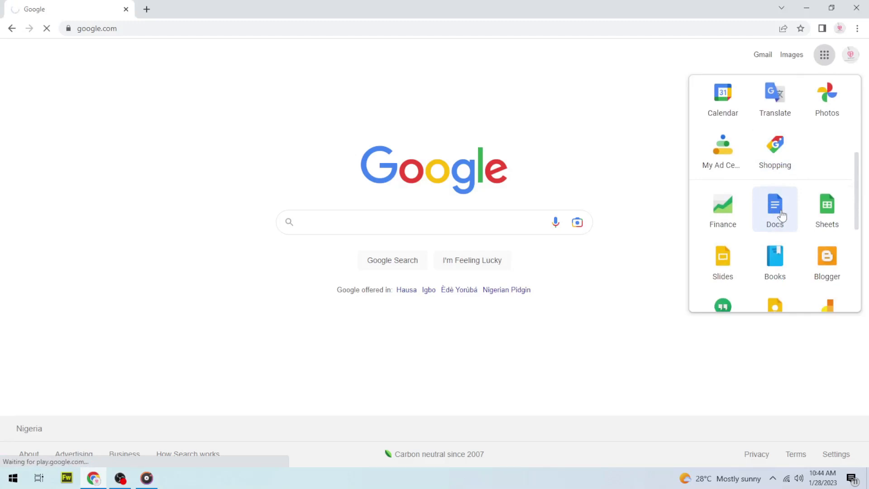
pyautogui.click(775, 205)
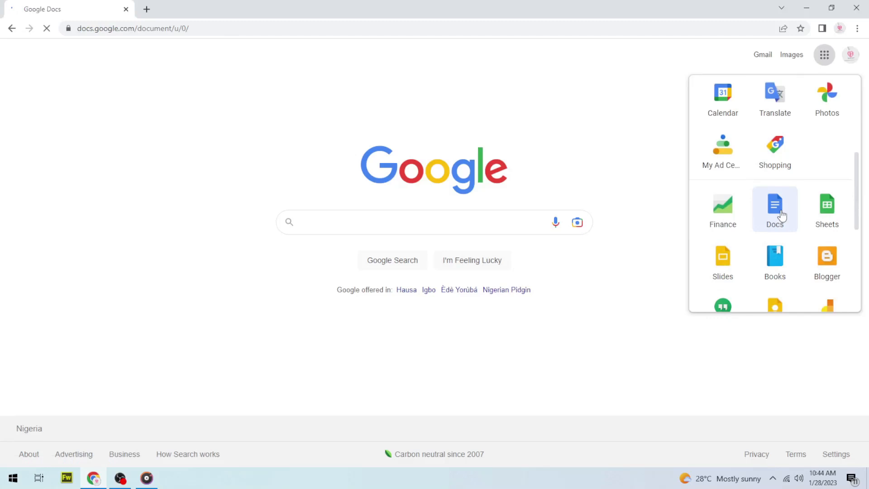
pyautogui.click(775, 205)
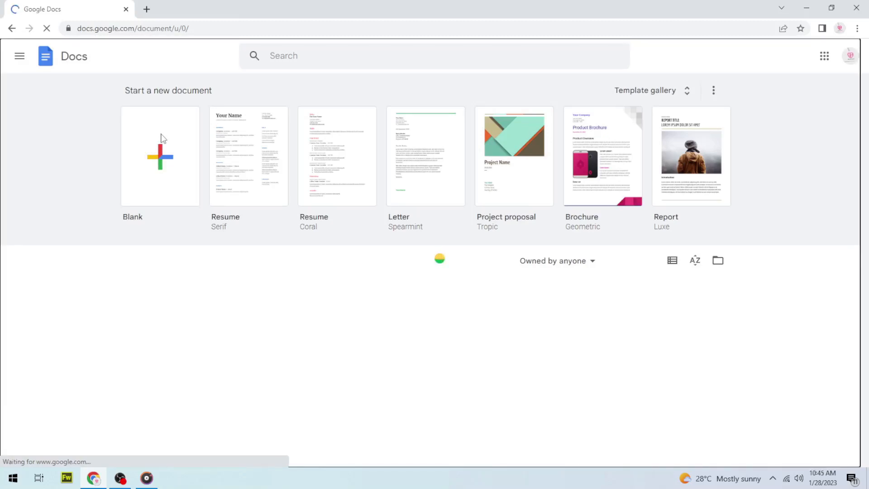
# Step: Create an Untitled document from the Blank template
pyautogui.click(160, 156)
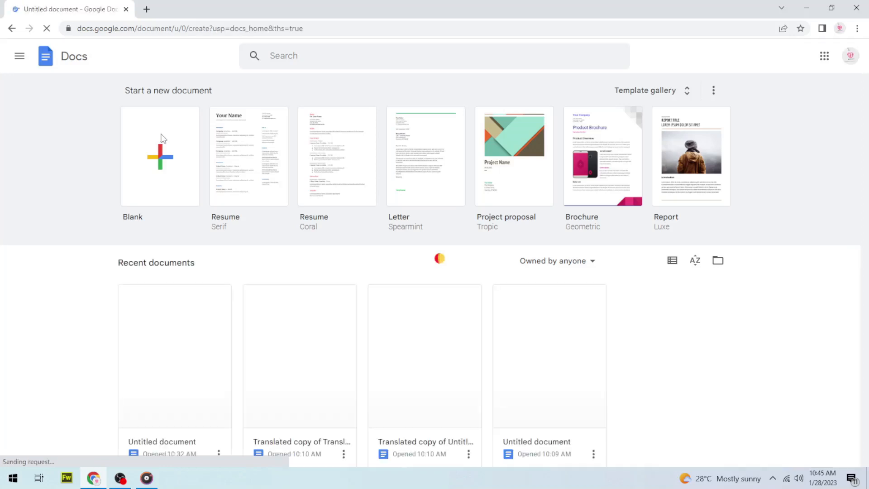
pyautogui.click(160, 156)
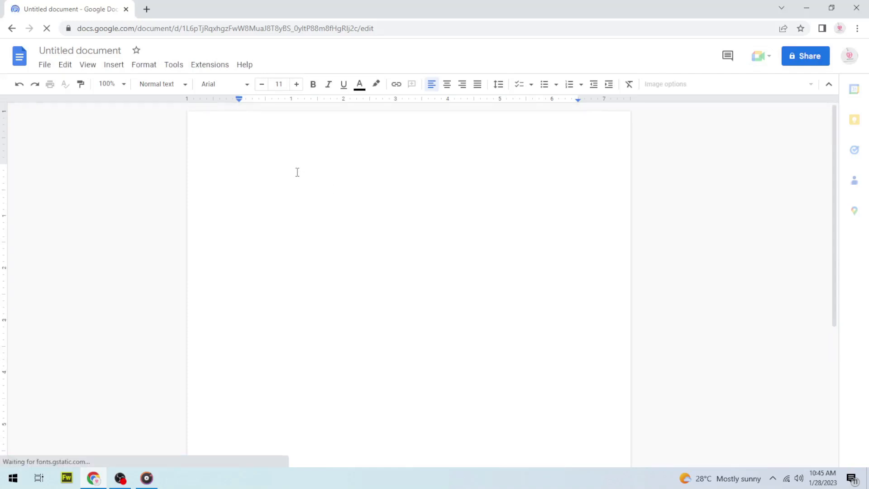
# Step: Type the test letters 'hfhfghjfjhjk', select them, and delete them
pyautogui.write('hfhfghjfjhjk')
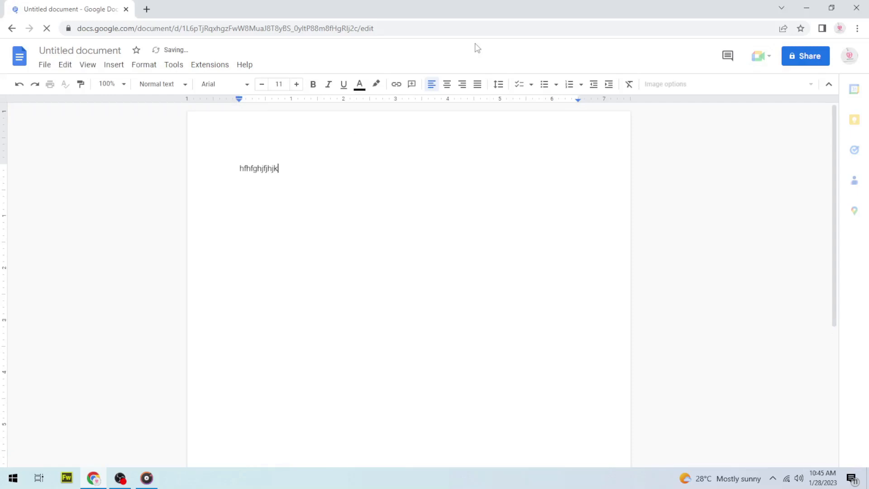
pyautogui.doubleClick(259, 168)
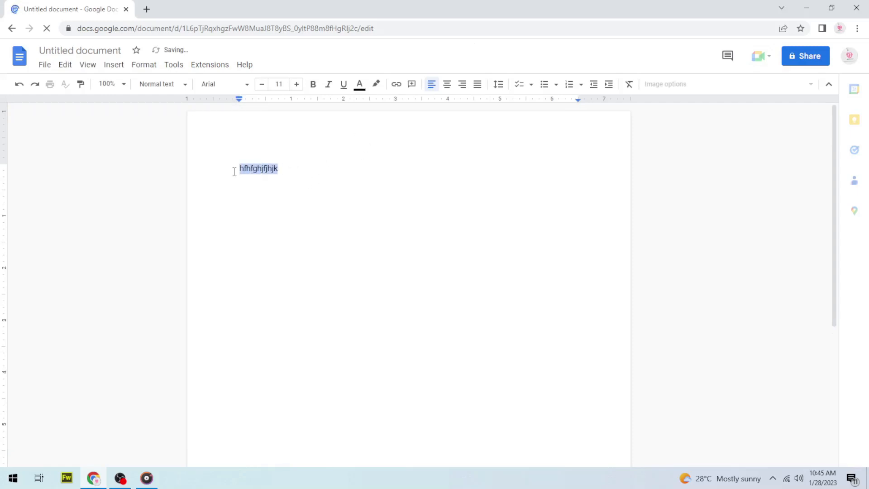
pyautogui.rightClick(259, 168)
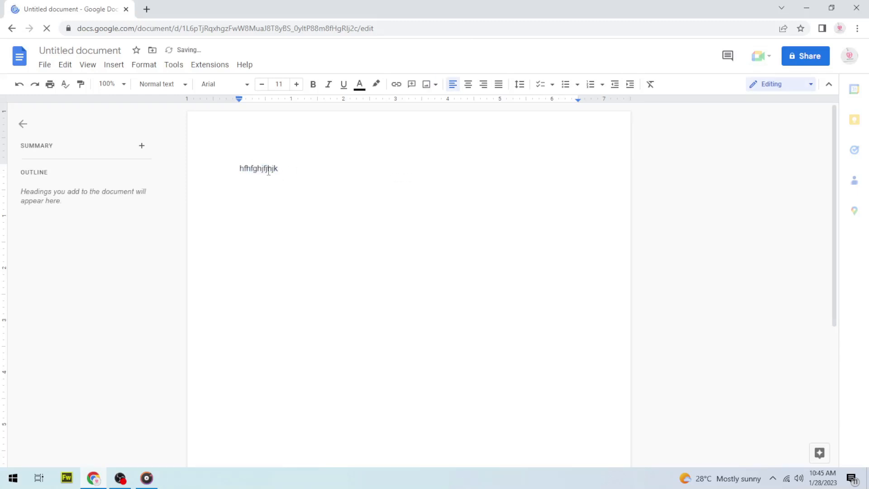
pyautogui.press('ctrl+a')
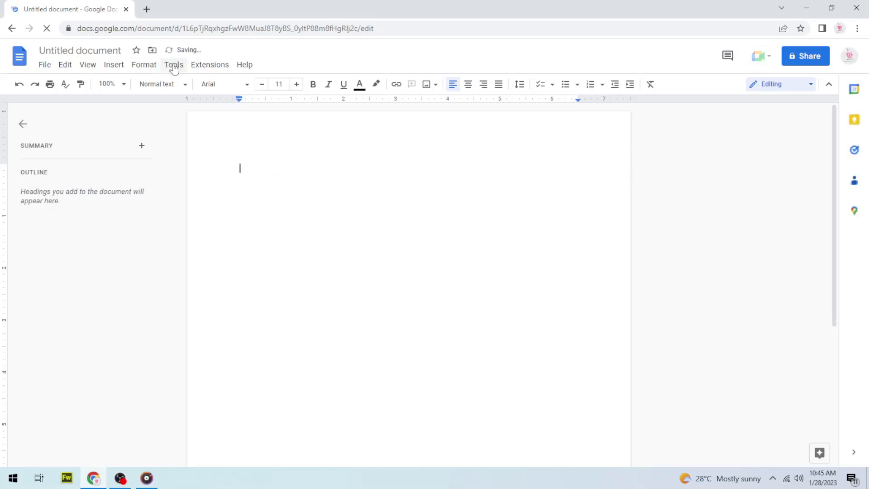
# Step: Turn on Voice typing from the Tools menu
pyautogui.click(173, 64)
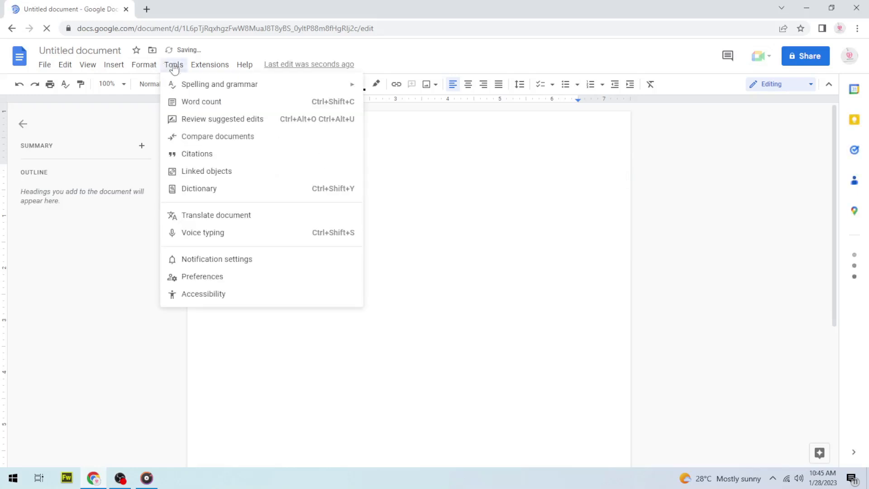
pyautogui.moveTo(202, 233)
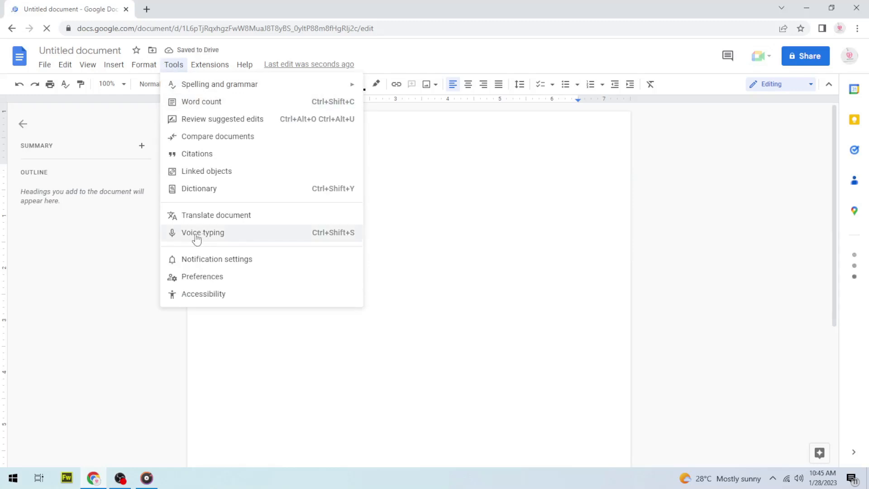
pyautogui.click(203, 232)
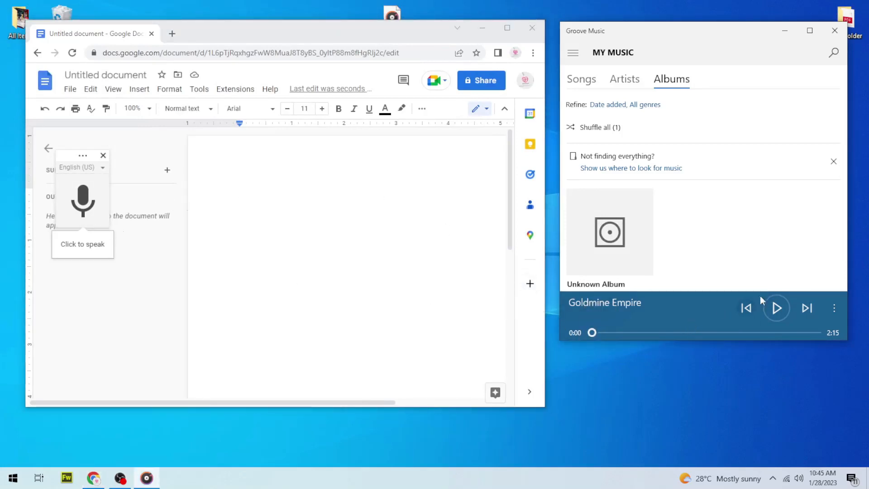
# Step: Play Goldmine Empire in Groove Music and put focus back on the document page
pyautogui.click(775, 309)
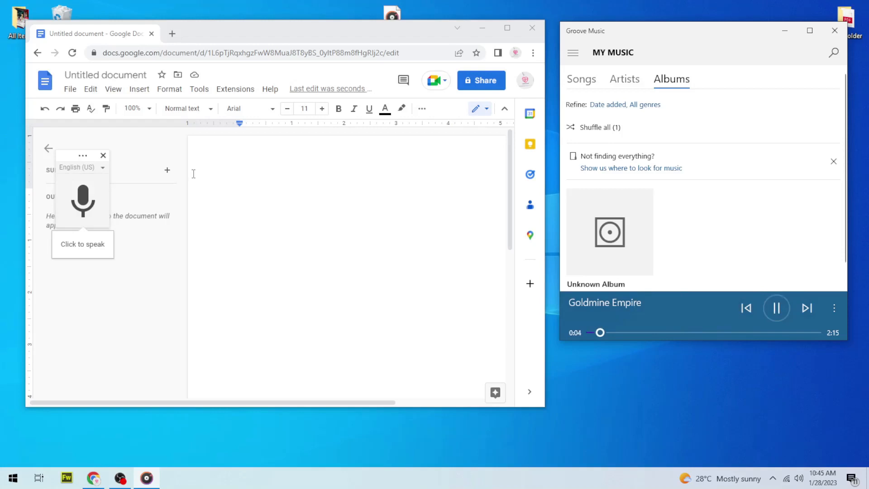
pyautogui.click(82, 200)
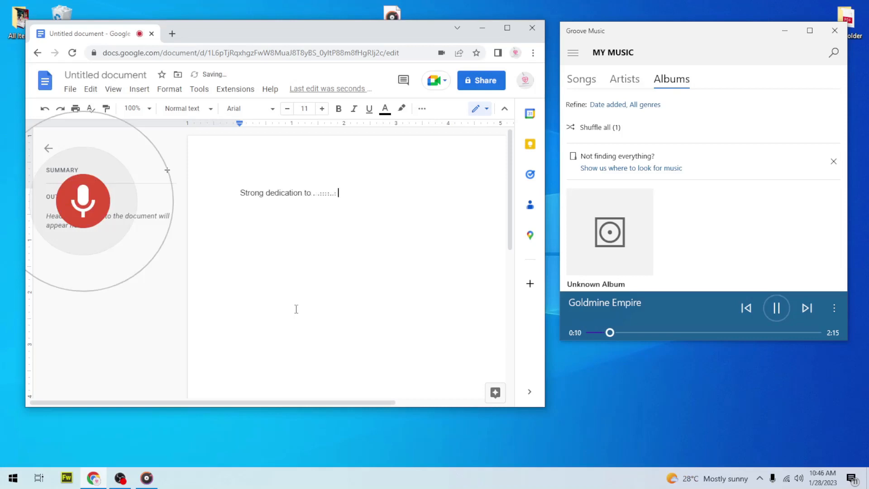
# Step: Dictate the lyrics from 'Henry honesty' through 'of Kuala' into the page
pyautogui.write('Henry honesty')
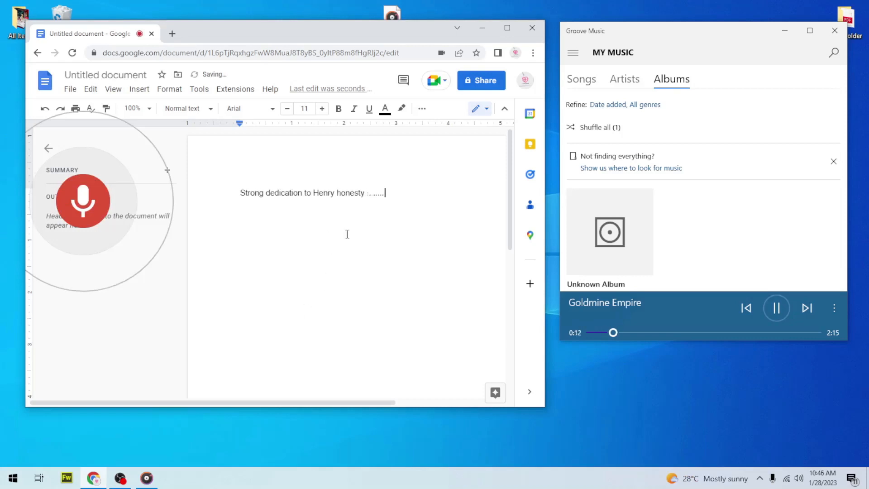
pyautogui.write('open creativity and respect for')
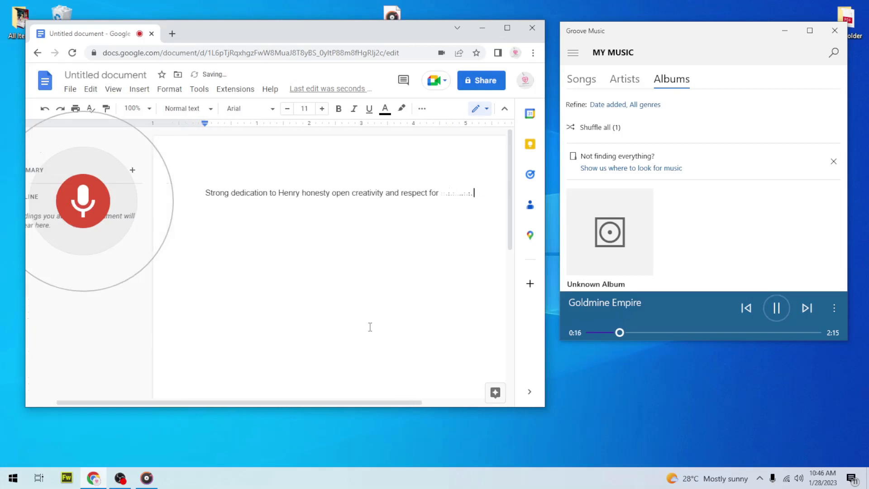
pyautogui.write('everyone Goldmine Empire')
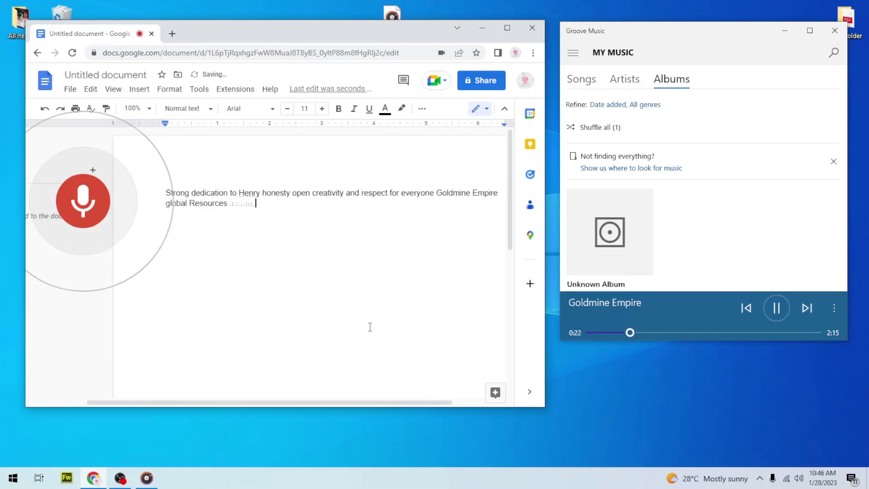
pyautogui.write('limited originated in Nigeria')
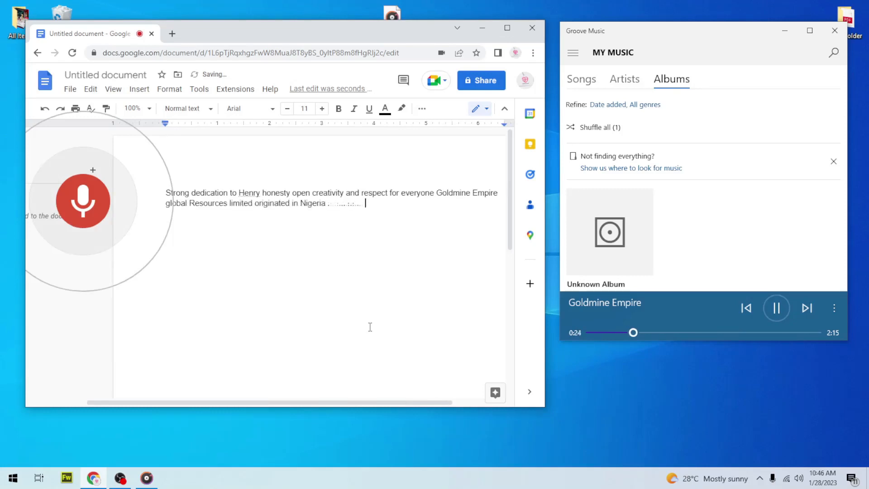
pyautogui.write('with dedicated service and')
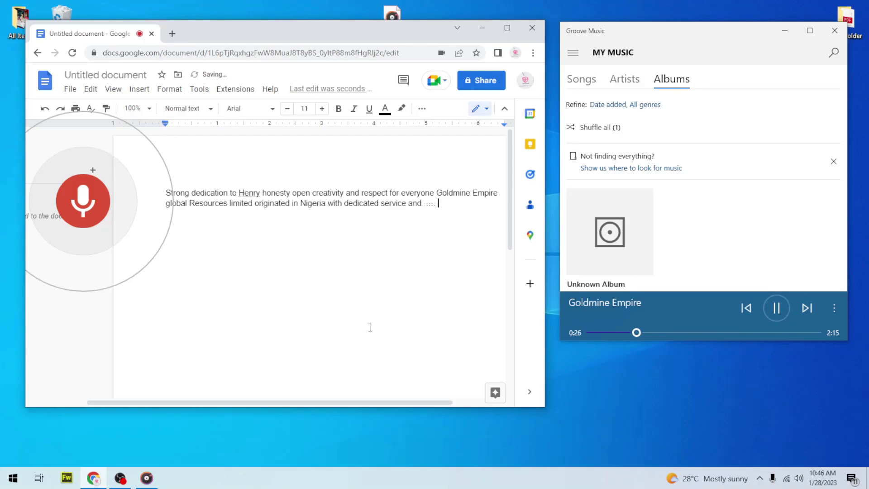
pyautogui.write('strong spirit of experienced')
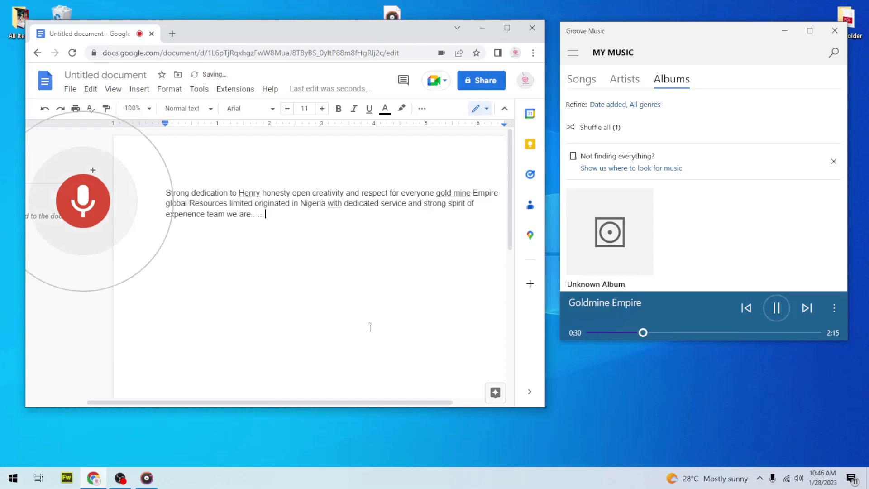
pyautogui.write('identify the way of achieving a sustainable growth of the company by offering')
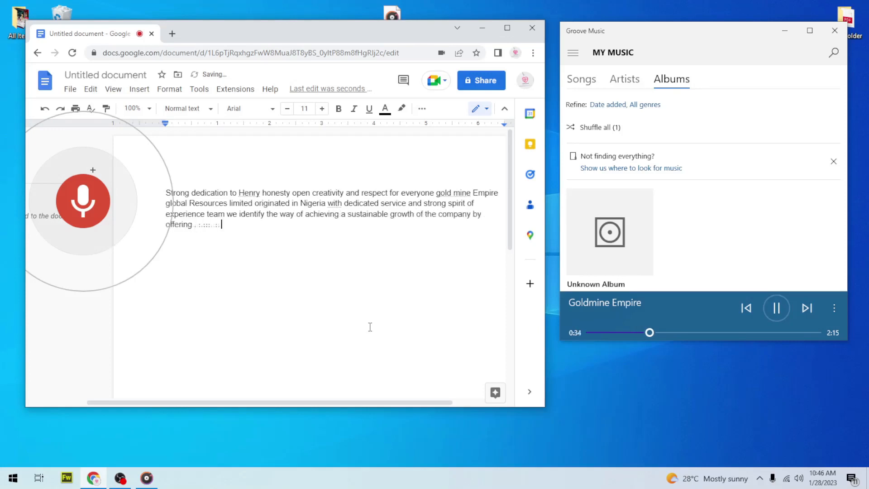
pyautogui.write('innovative and tailor-made')
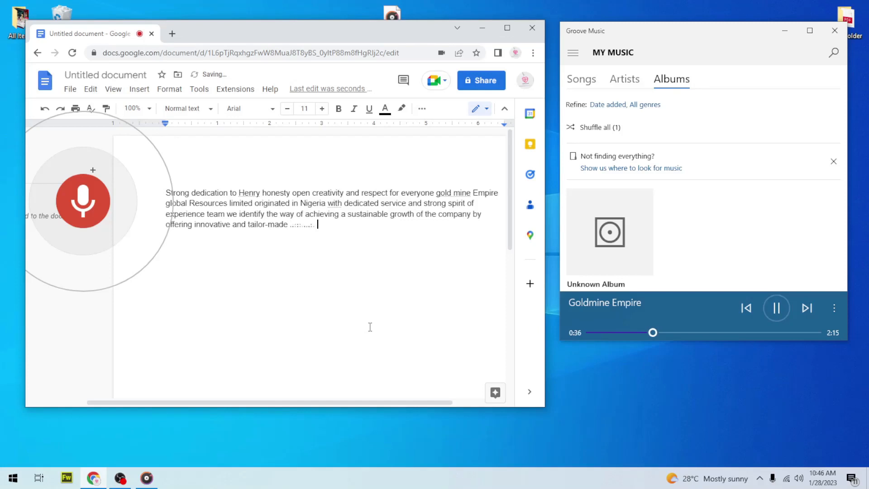
pyautogui.write('solutions to the demand of customers...')
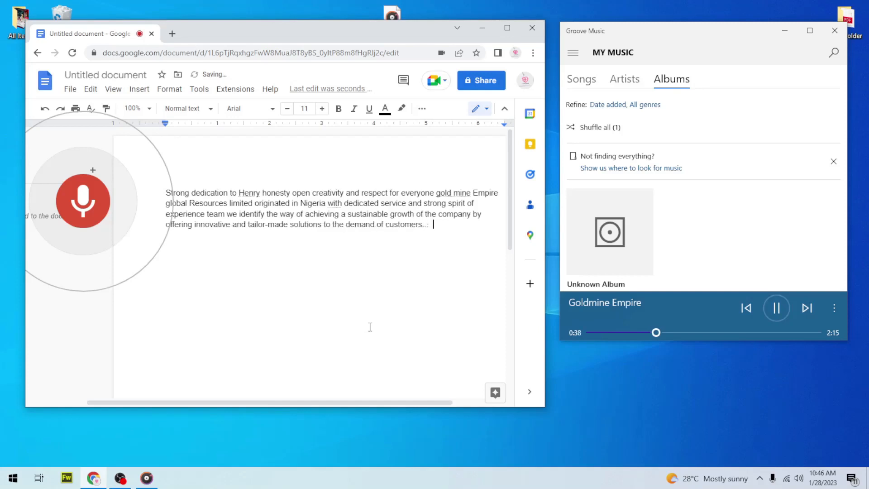
pyautogui.write('by using updated knowledge with reliability we are providing high-standard')
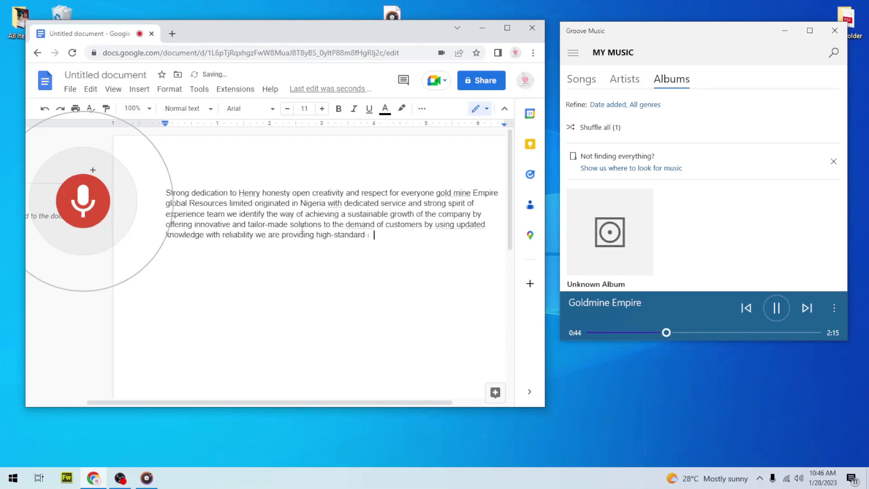
pyautogui.write('of Kuala')
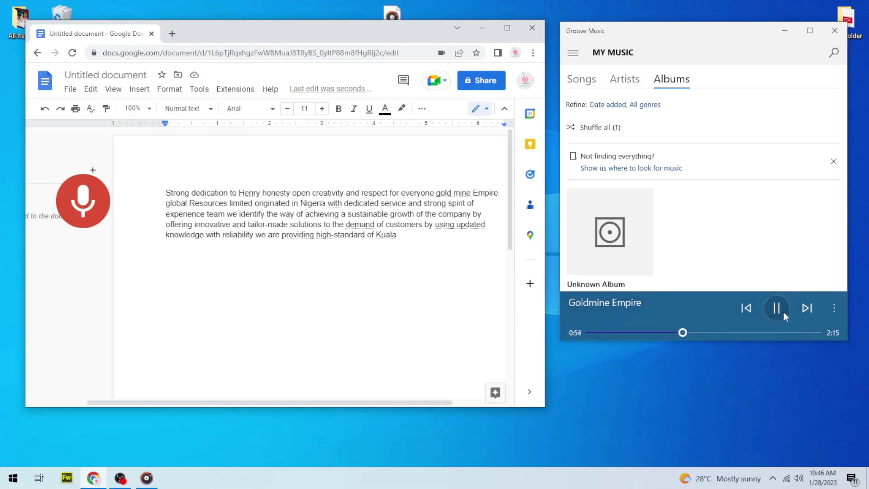
pyautogui.click(776, 308)
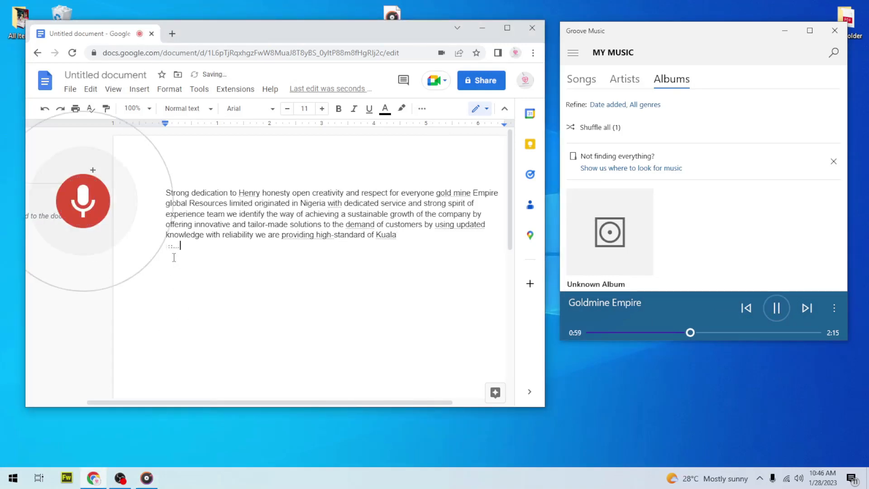
# Step: Dictate 'Shipping… real estate finance and Investment… transportation and', then stop voice typing
pyautogui.write('Shipping and importation construction')
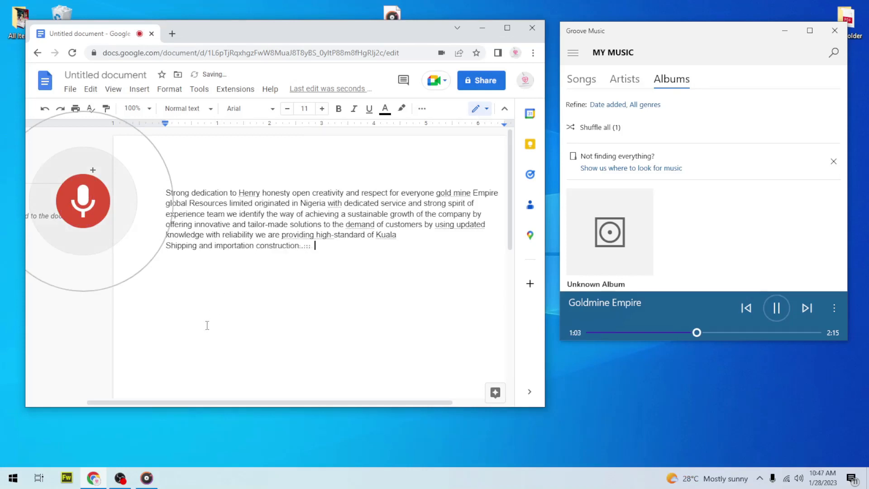
pyautogui.write('real estate finance')
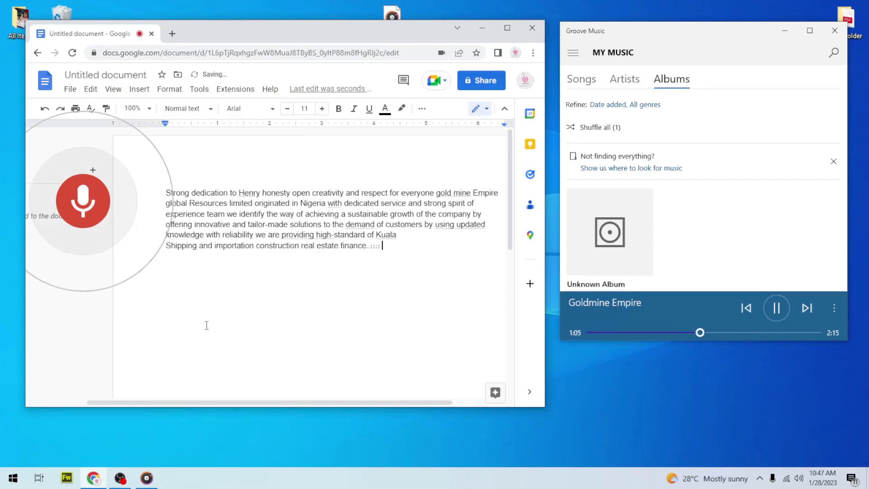
pyautogui.write('and Investment')
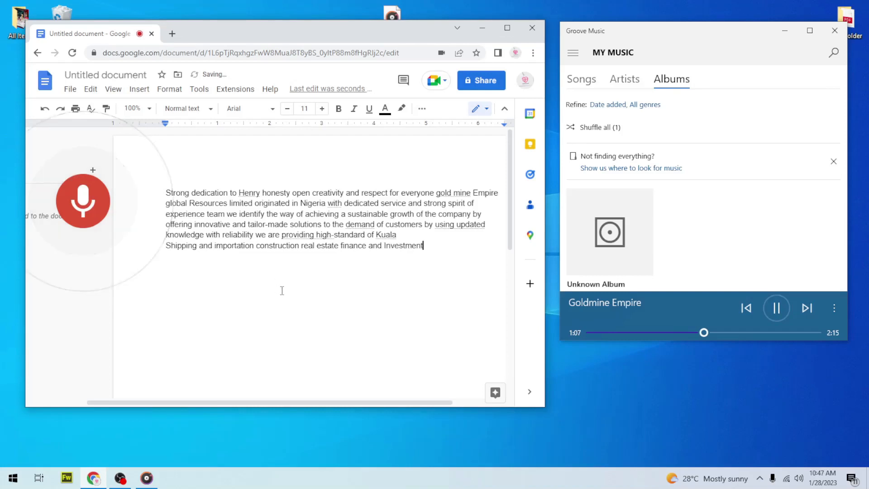
pyautogui.write('transportation and')
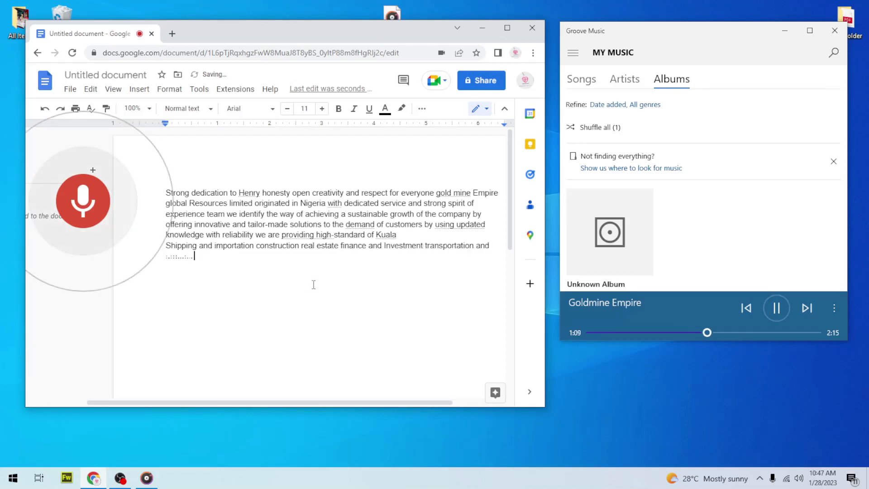
pyautogui.click(82, 200)
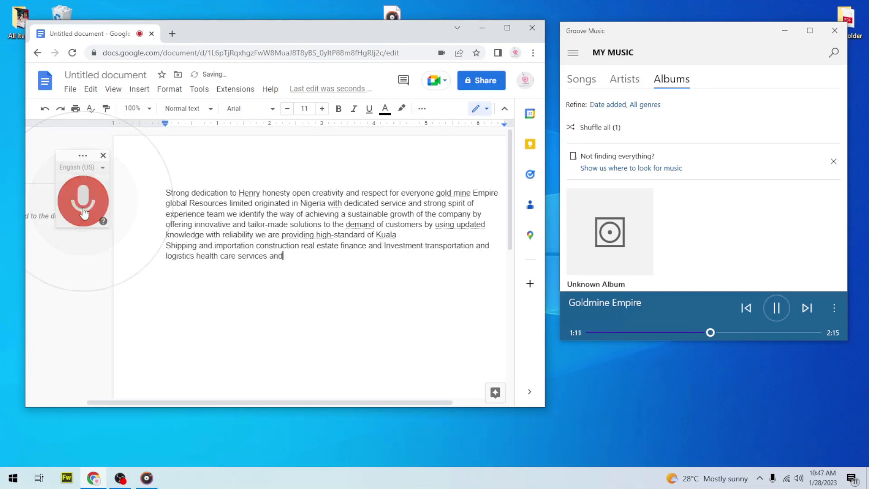